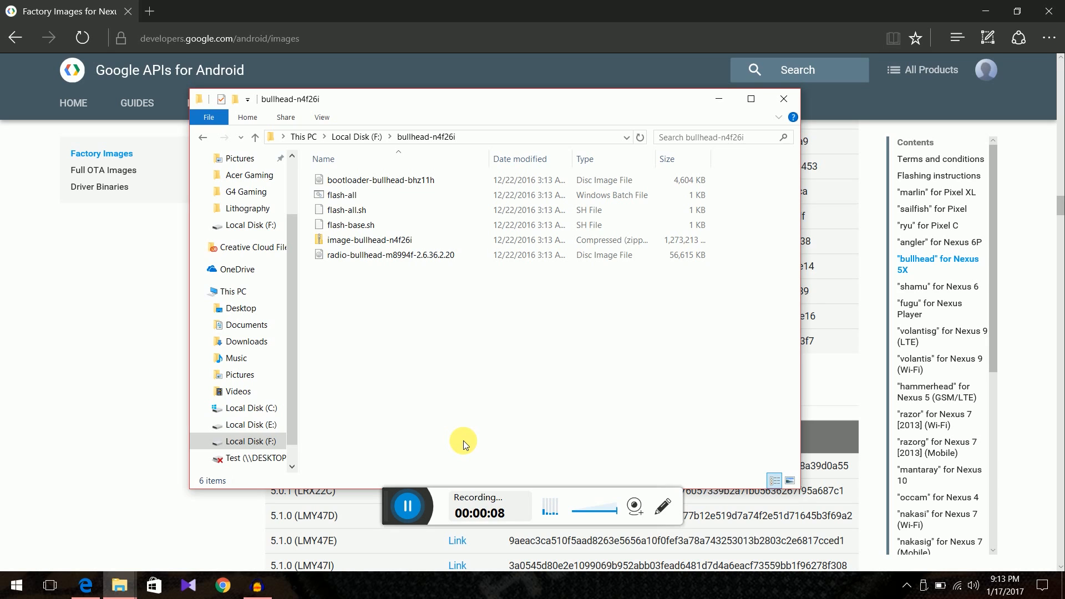
{"action": "mouse_move", "coordinate": [455, 435]}
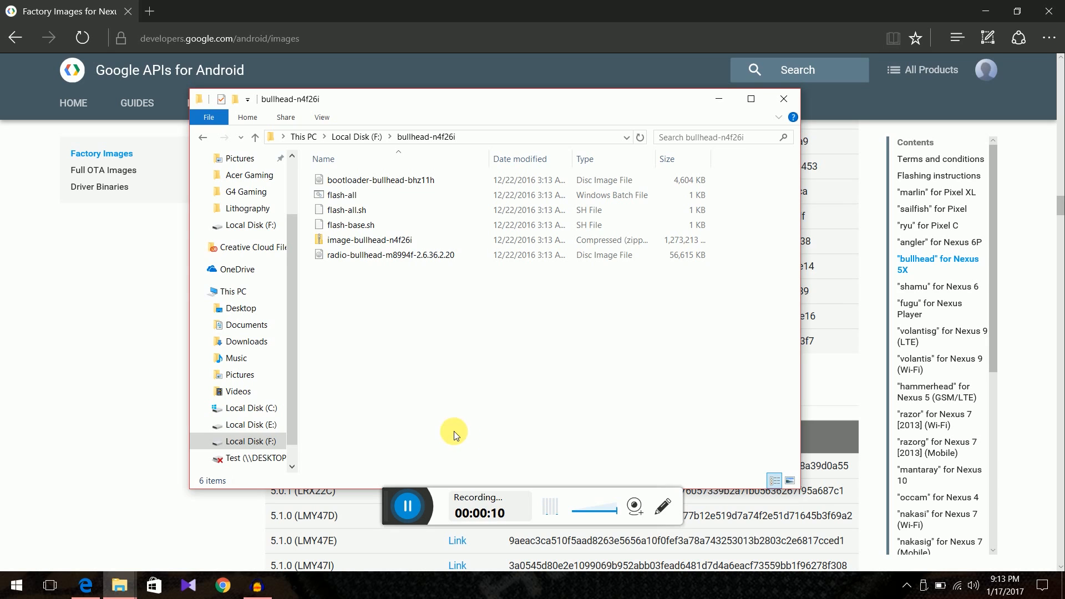
Open a command window in the bullhead-n4f26i folder on Local Disk (F:).
{"action": "left_click", "coordinate": [255, 137]}
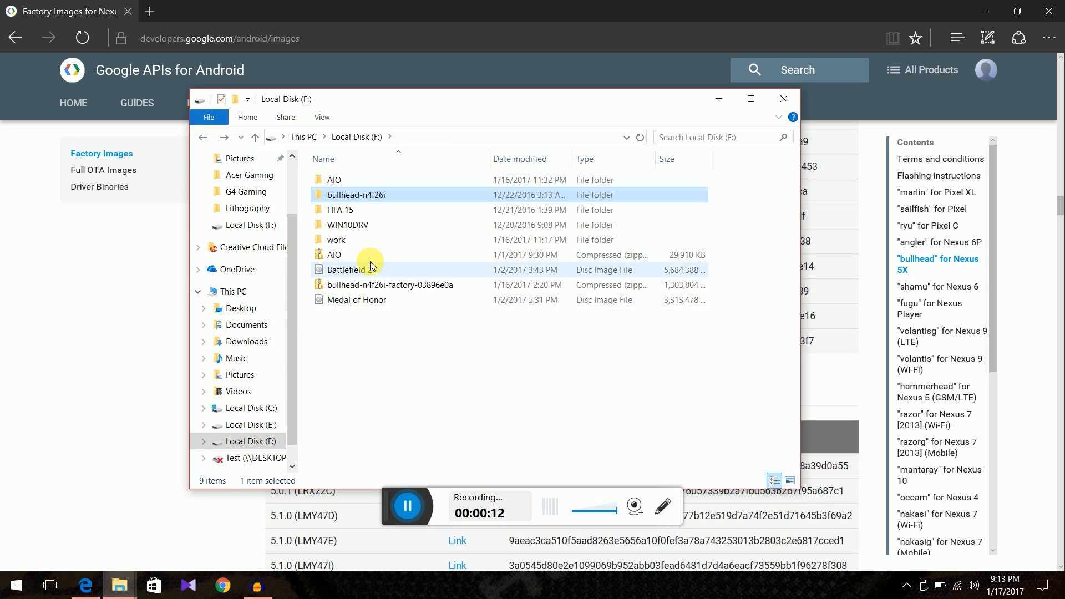
{"action": "double_click", "coordinate": [357, 195]}
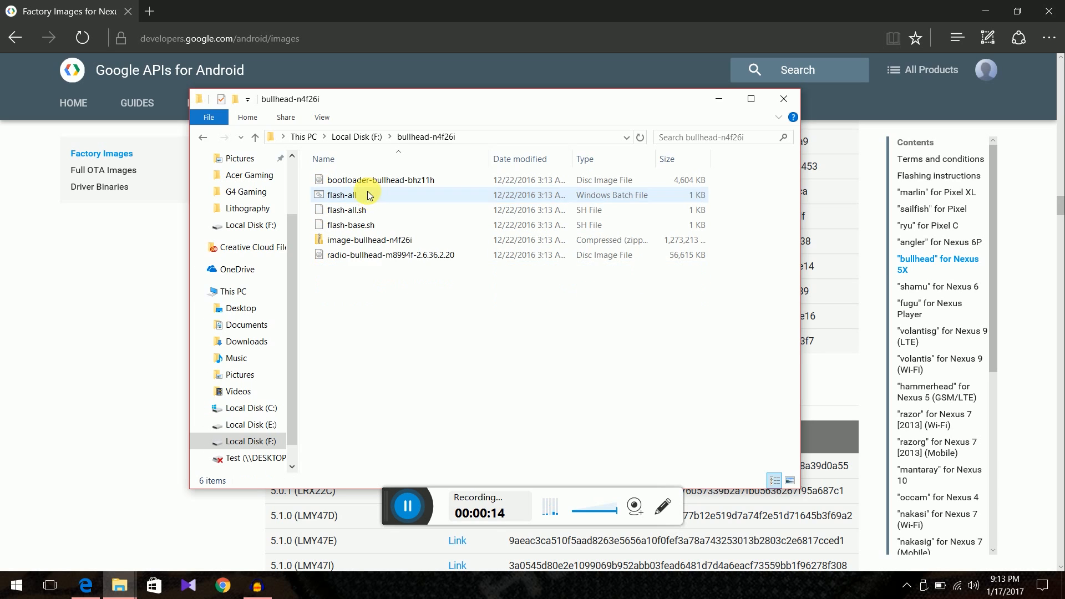
{"action": "right_click", "coordinate": [389, 379]}
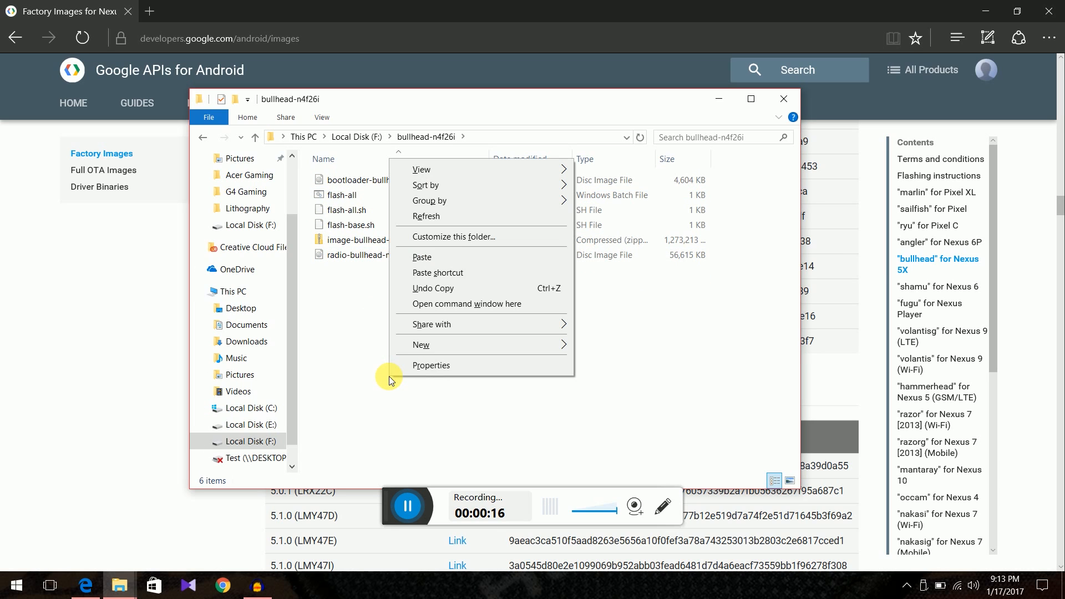
{"action": "mouse_move", "coordinate": [410, 311]}
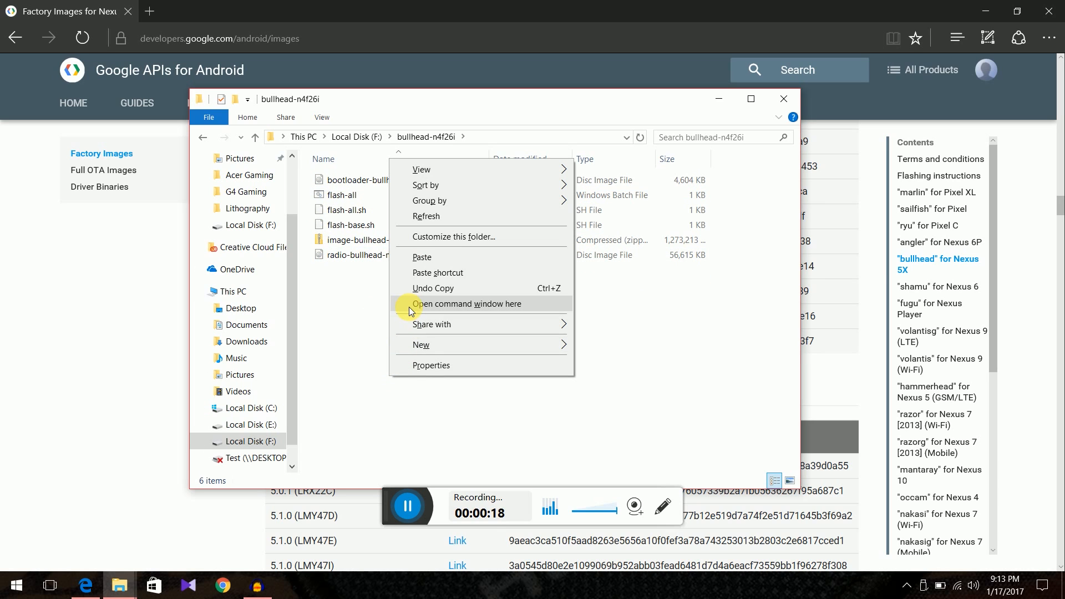
{"action": "left_click", "coordinate": [467, 304]}
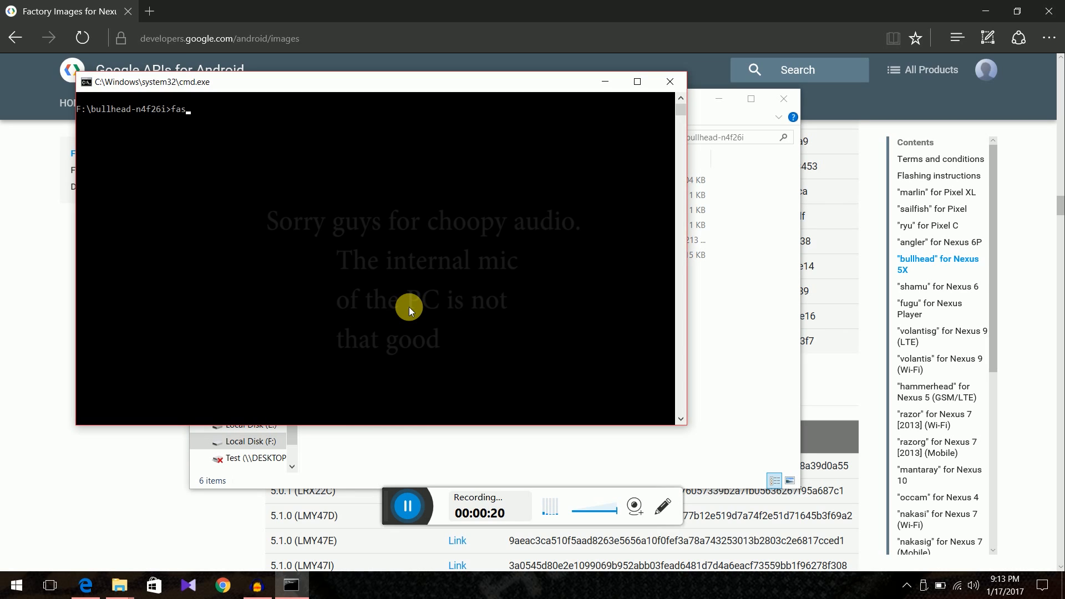
Run 'fastboot devices' to confirm the phone is detected in fastboot mode.
{"action": "type", "text": "tboot"}
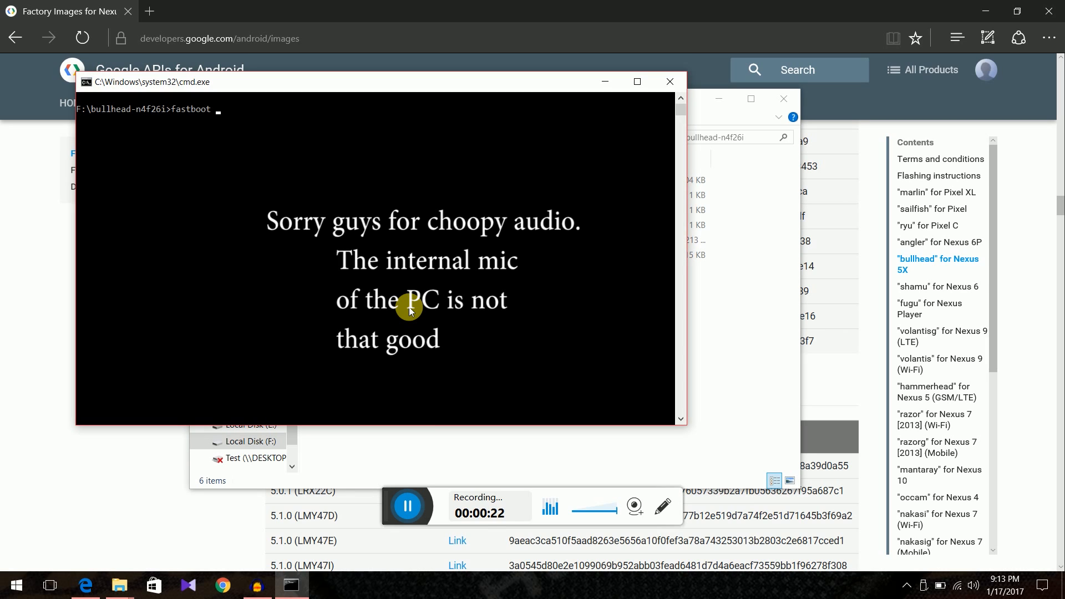
{"action": "type", "text": "frvices"}
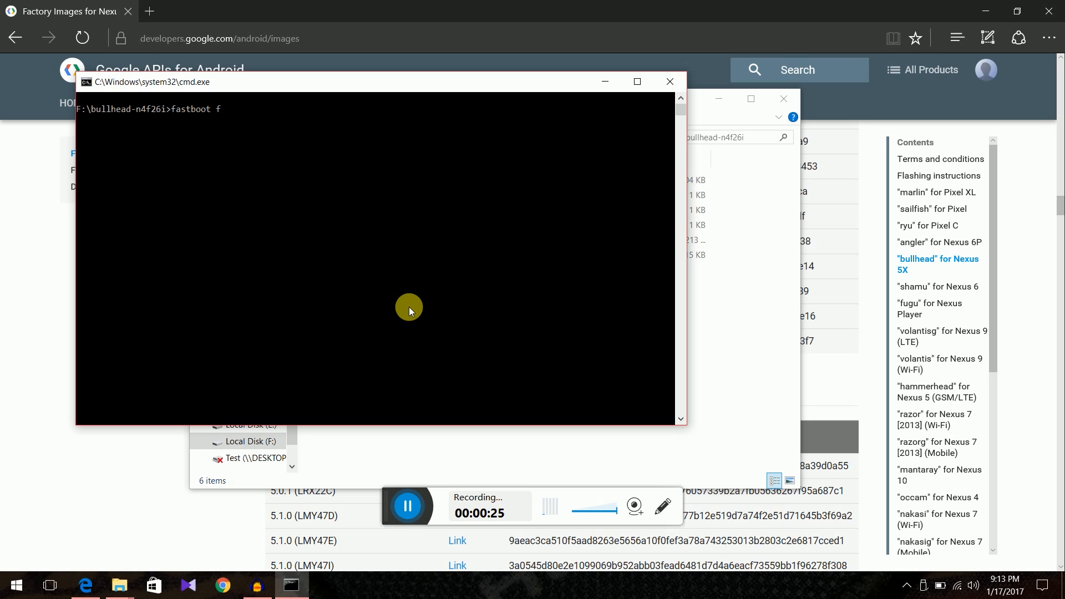
{"action": "type", "text": "devi"}
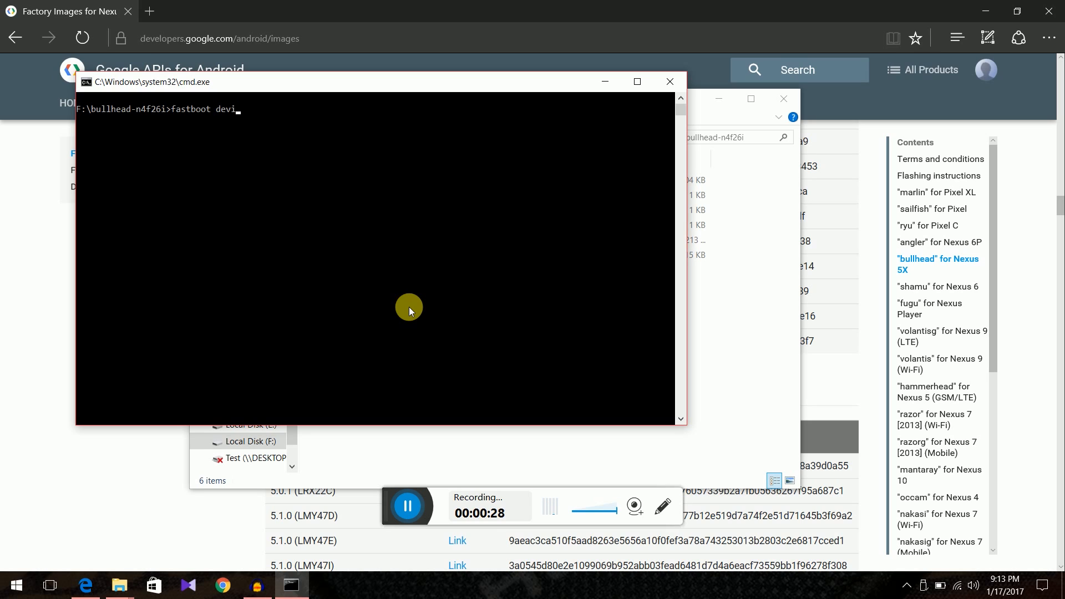
{"action": "key", "text": "Return"}
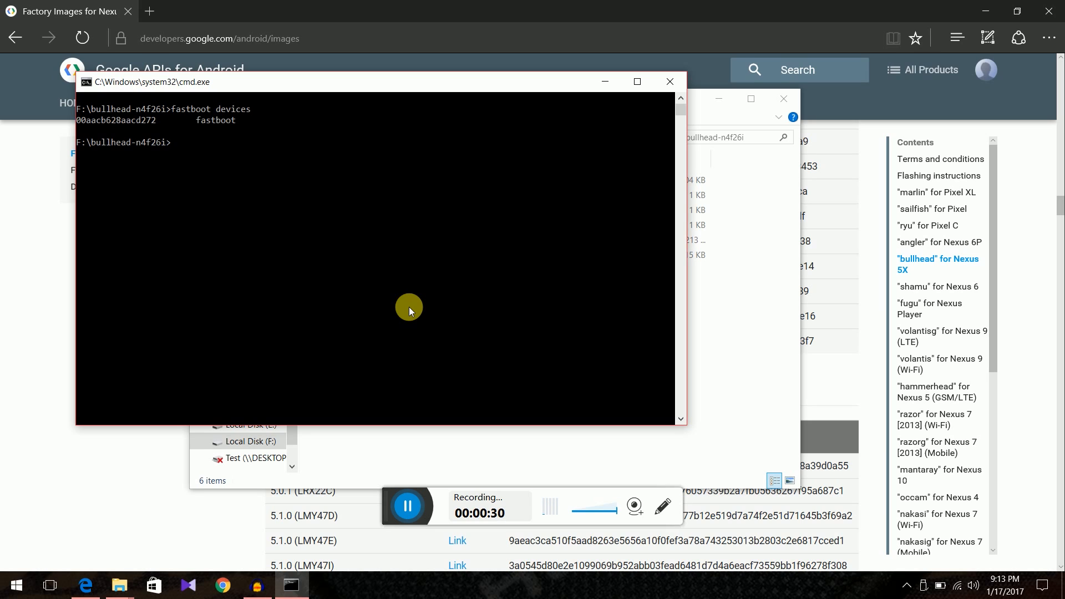
{"action": "mouse_move", "coordinate": [229, 129]}
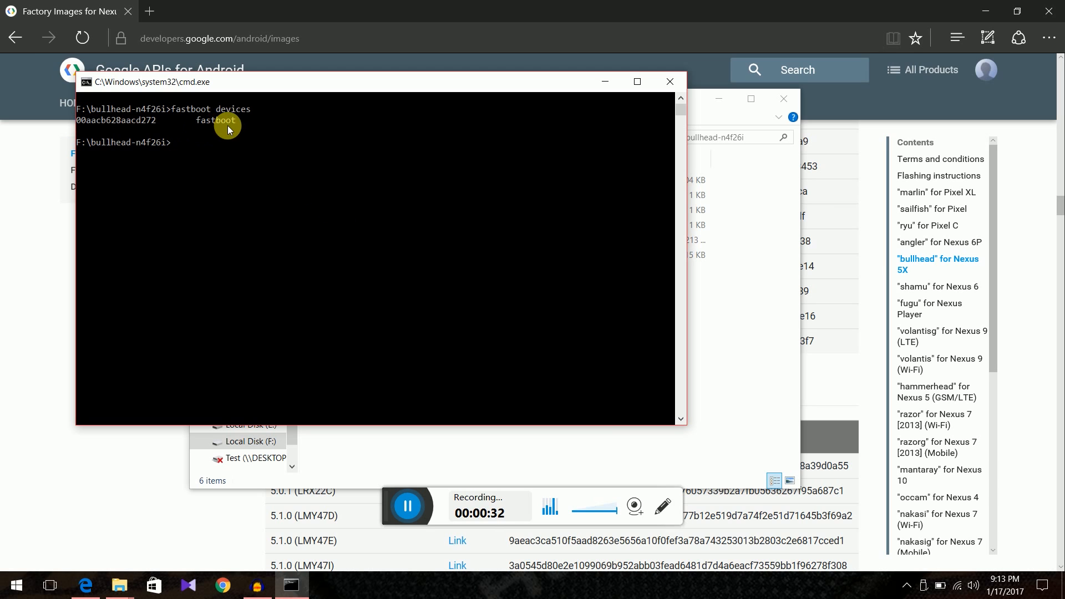
{"action": "mouse_move", "coordinate": [670, 80]}
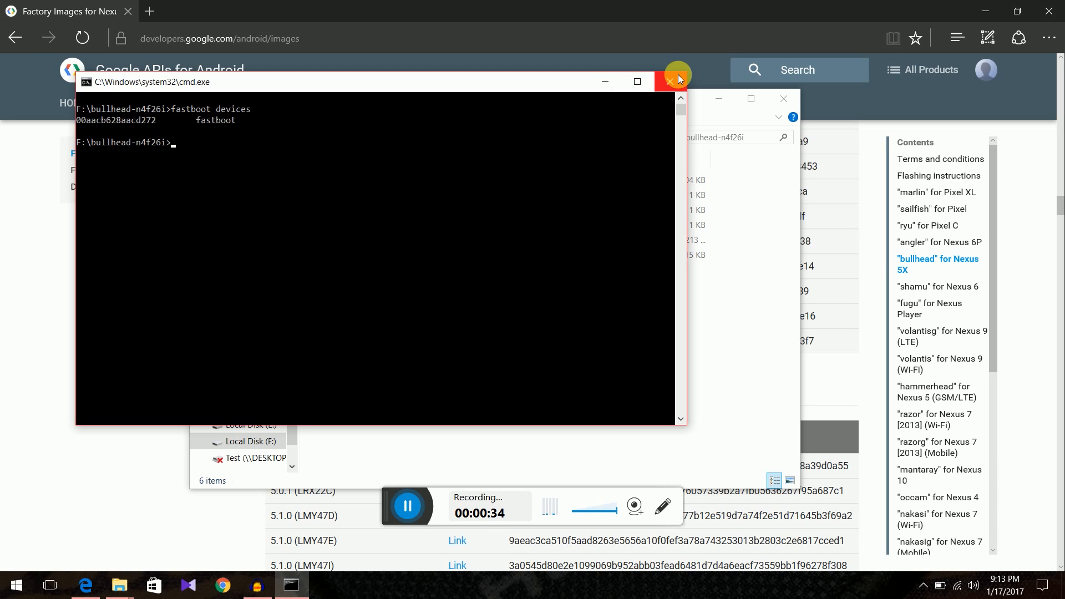
Close the command window and run the flash-all batch script from the folder.
{"action": "left_click", "coordinate": [670, 80]}
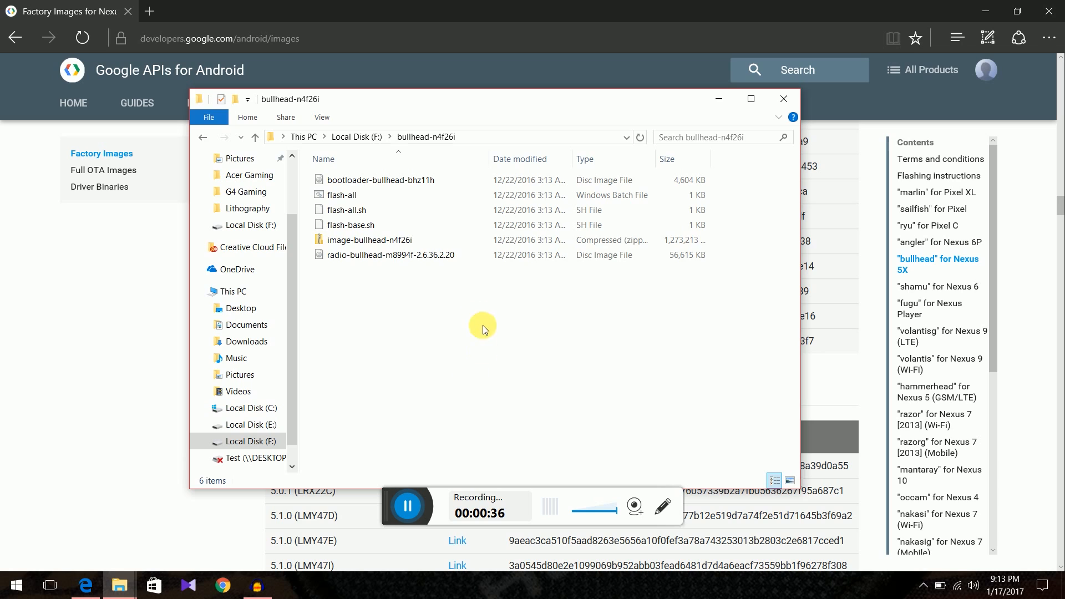
{"action": "left_click", "coordinate": [342, 196]}
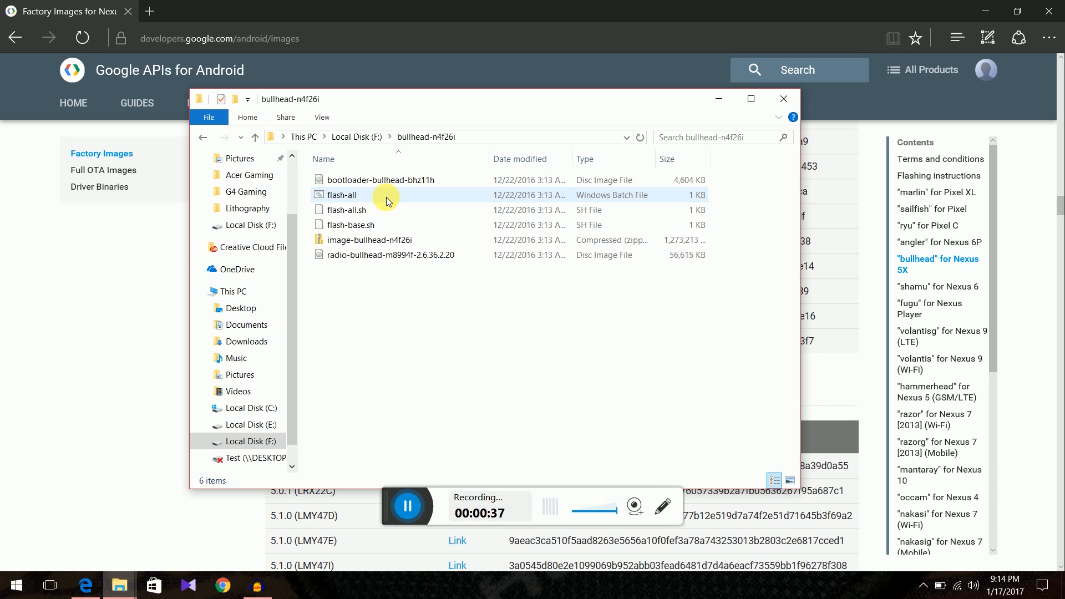
{"action": "mouse_move", "coordinate": [443, 202]}
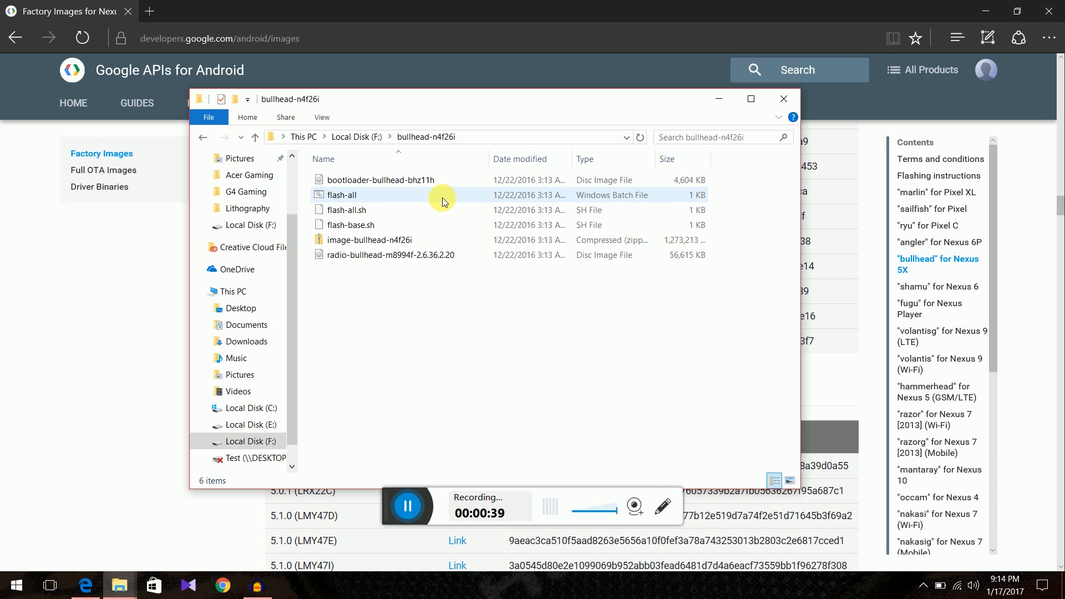
{"action": "double_click", "coordinate": [342, 195]}
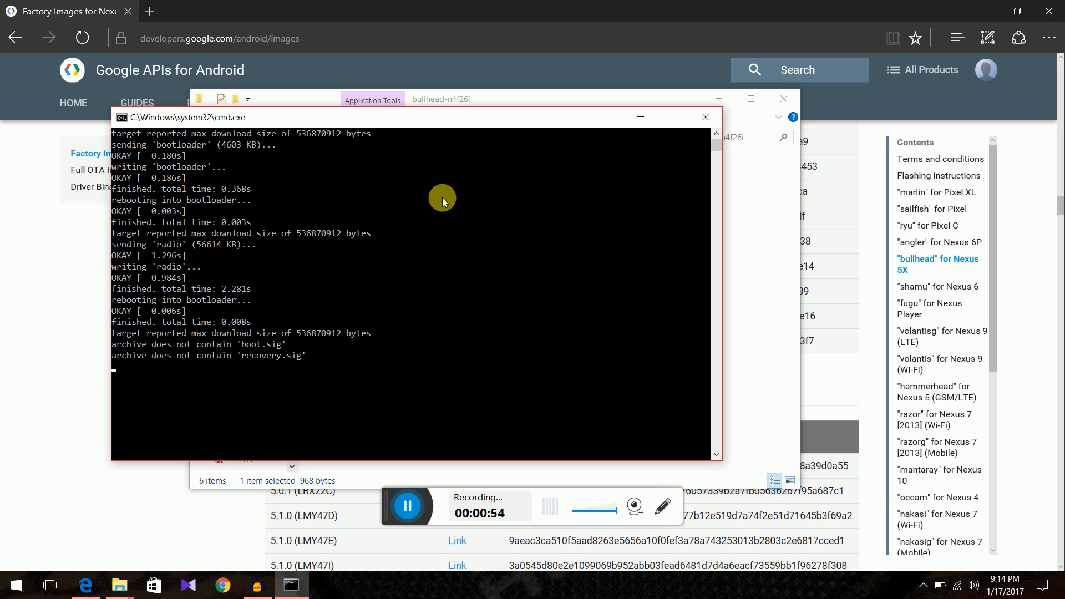
{"action": "mouse_move", "coordinate": [148, 348]}
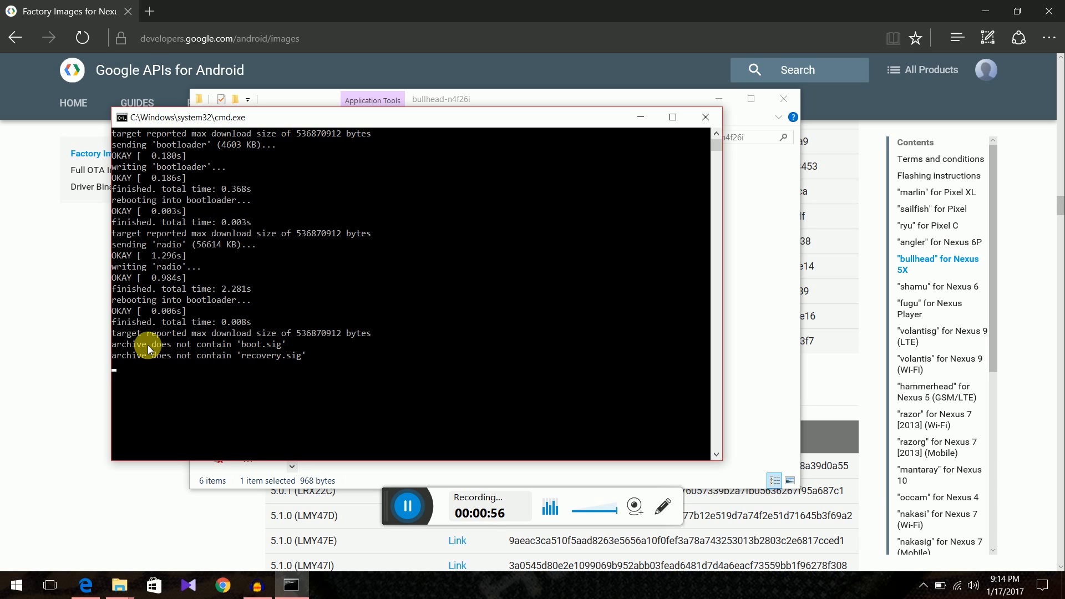
{"action": "mouse_move", "coordinate": [250, 351]}
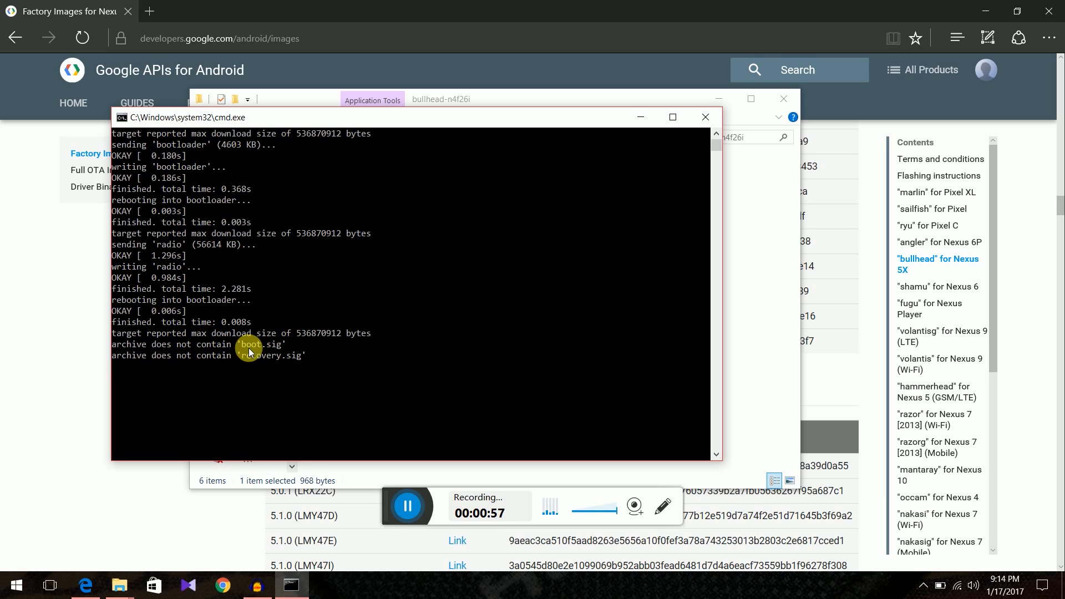
{"action": "mouse_move", "coordinate": [238, 356]}
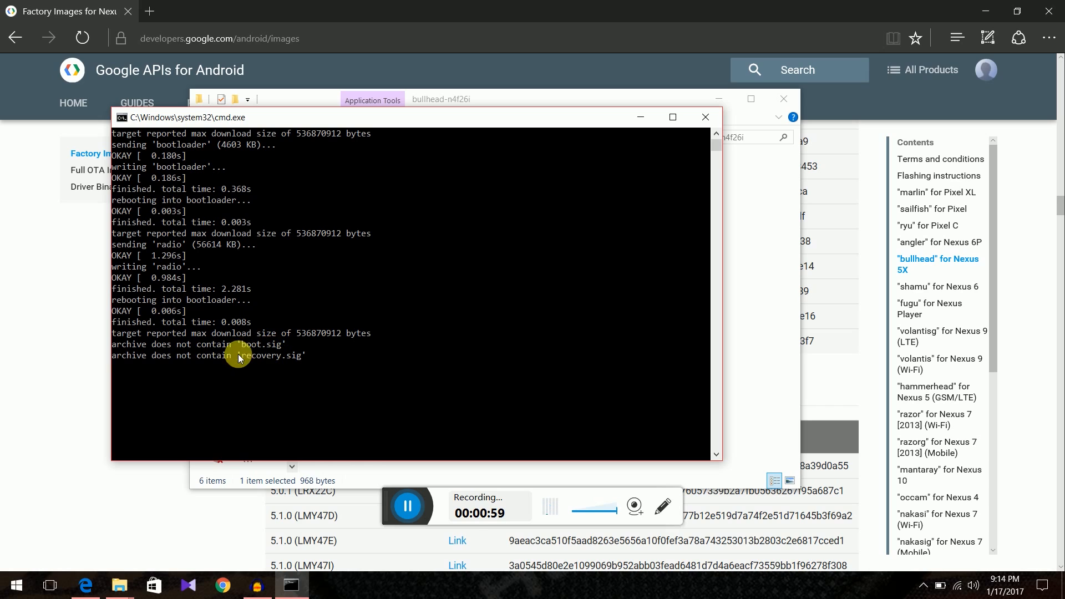
{"action": "mouse_move", "coordinate": [304, 367]}
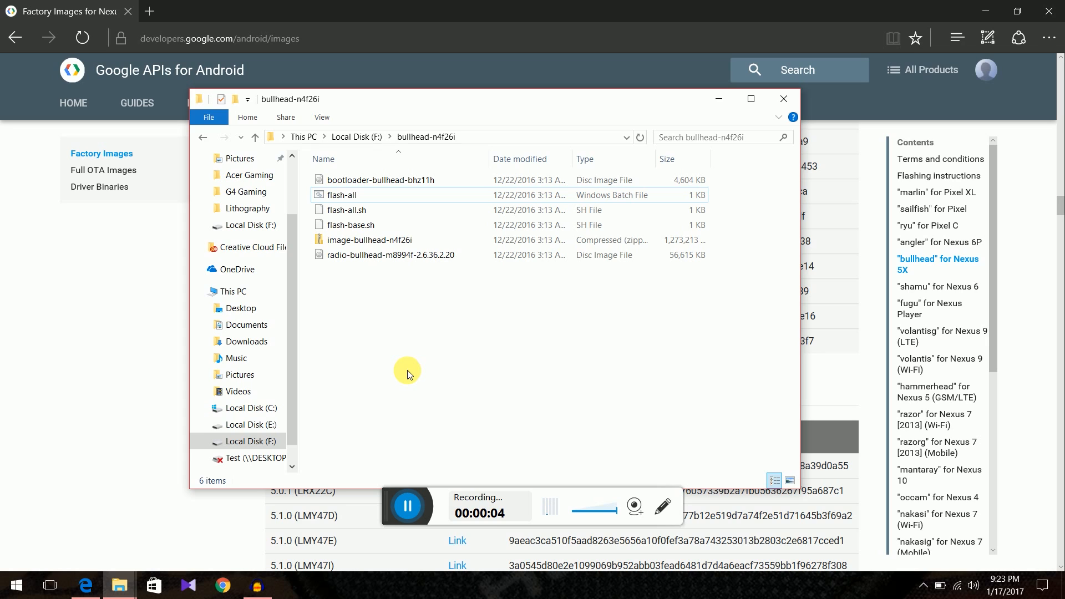
Open a new command window in the bullhead-n4f26i folder.
{"action": "right_click", "coordinate": [407, 372]}
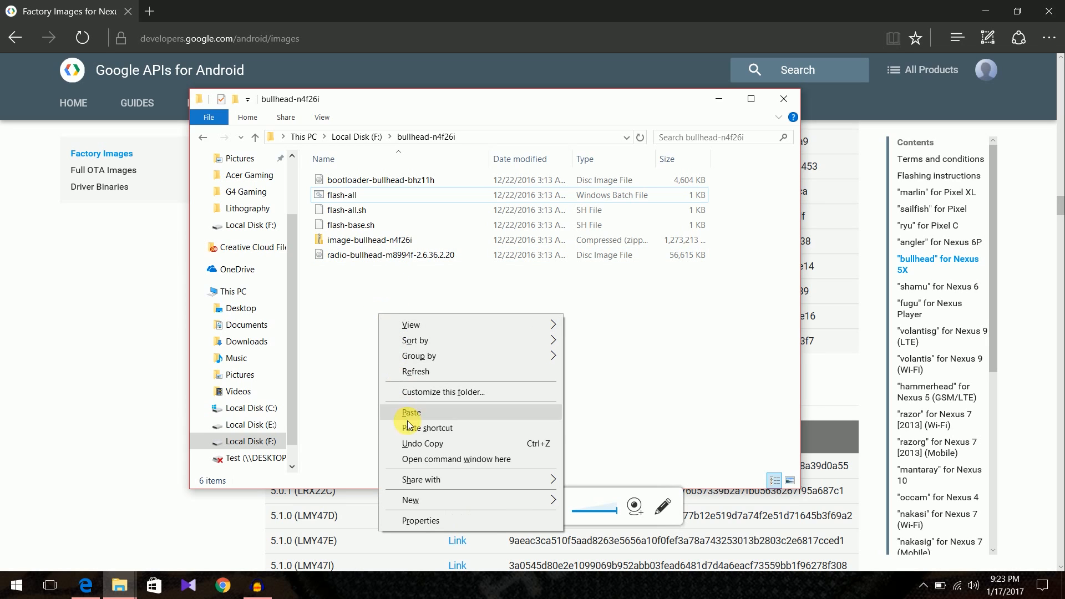
{"action": "left_click", "coordinate": [456, 459]}
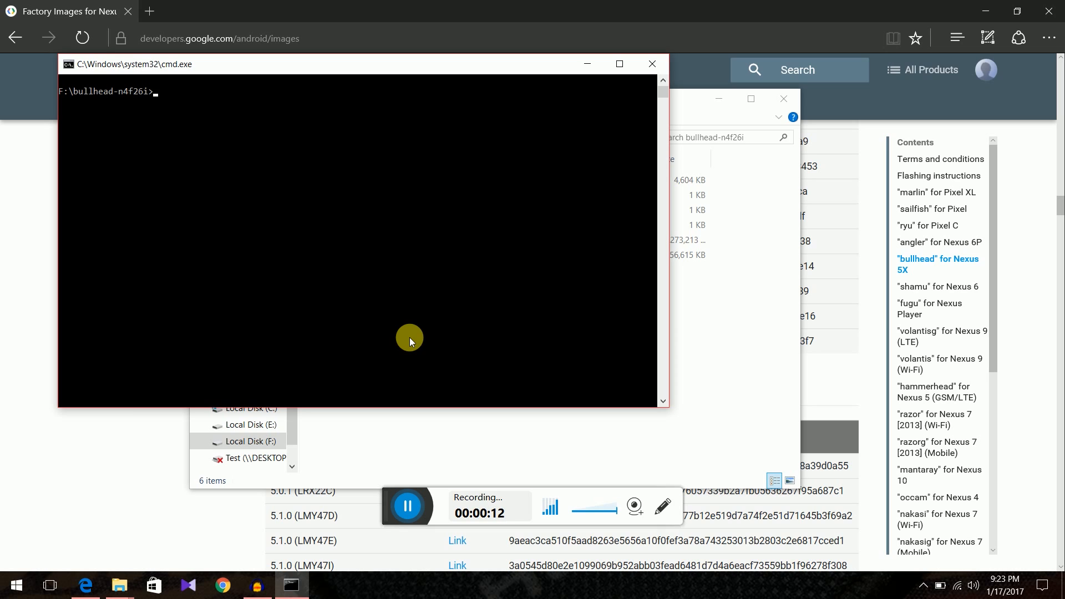
Run 'fastboot oem lock' to relock the phone's bootloader.
{"action": "type", "text": "fast"}
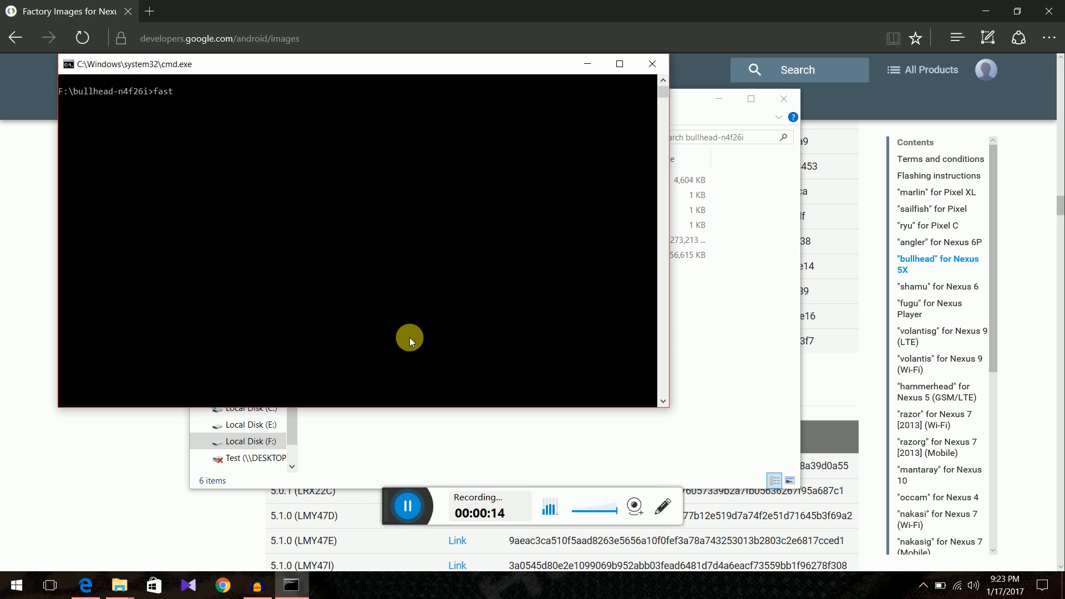
{"action": "type", "text": "boot oem"}
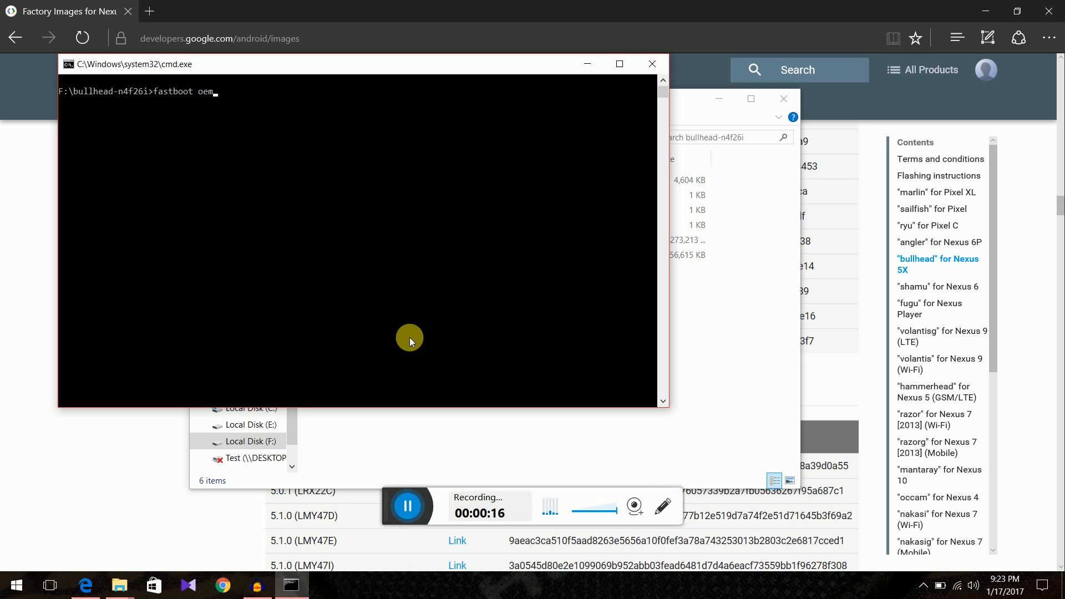
{"action": "type", "text": "lock"}
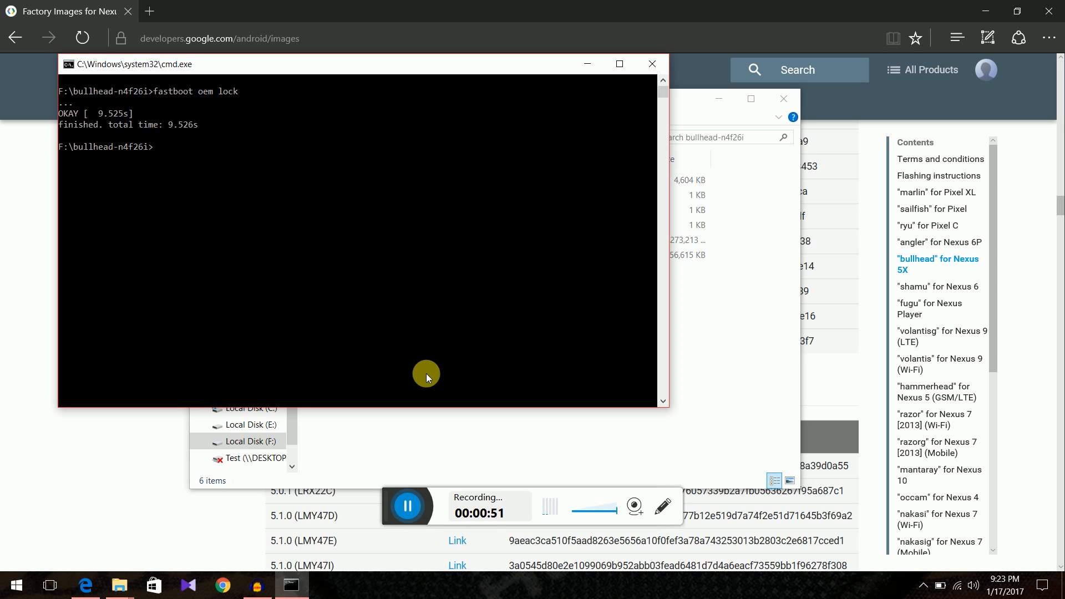
{"action": "mouse_move", "coordinate": [445, 357]}
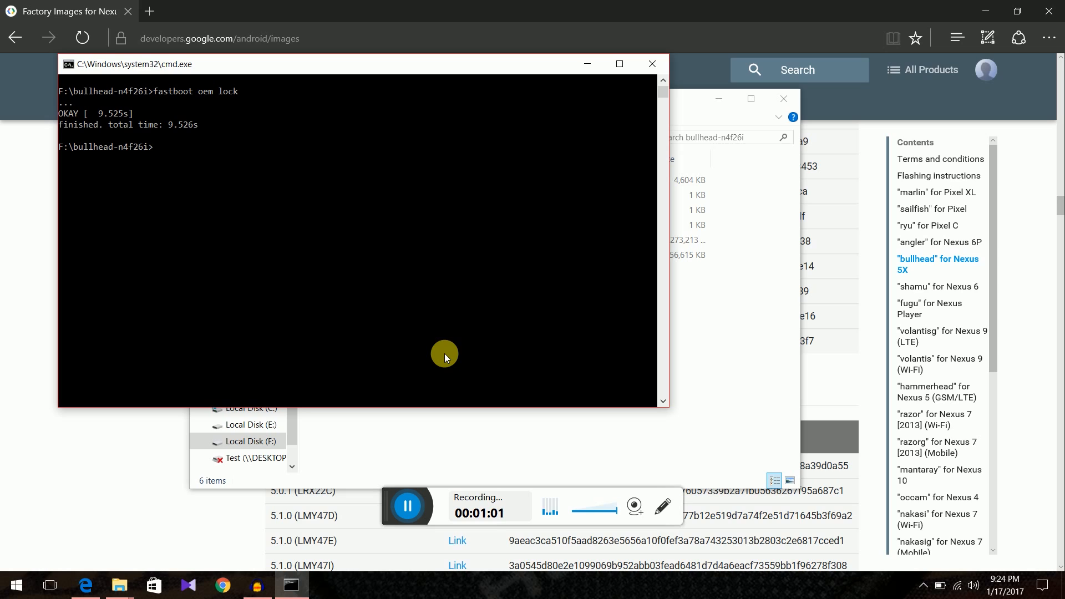